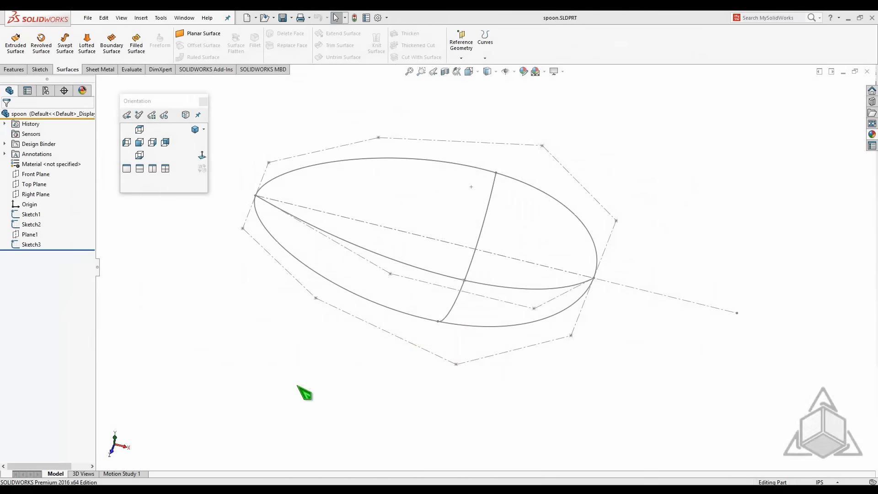
pyautogui.moveTo(225, 309)
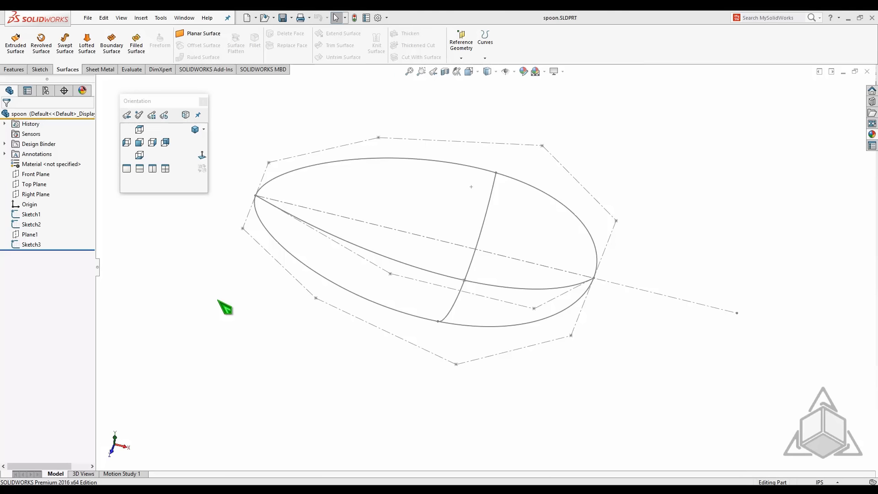
pyautogui.moveTo(268, 319)
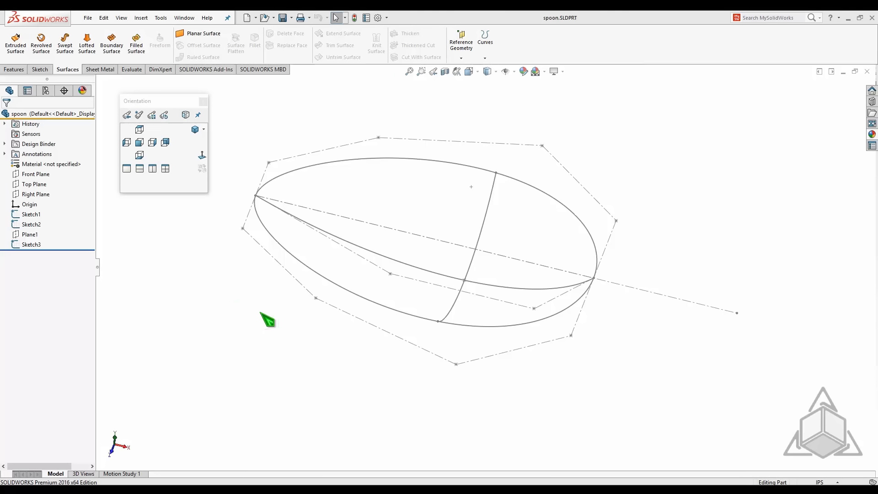
pyautogui.moveTo(259, 317)
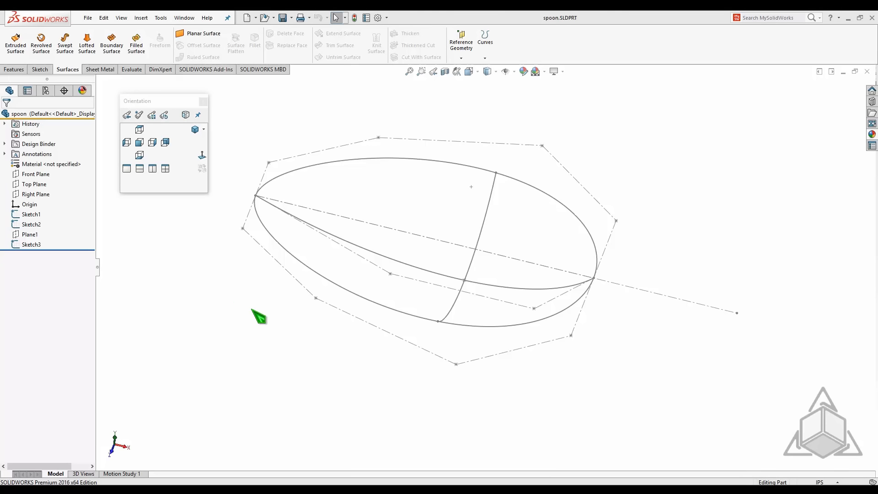
pyautogui.moveTo(286, 323)
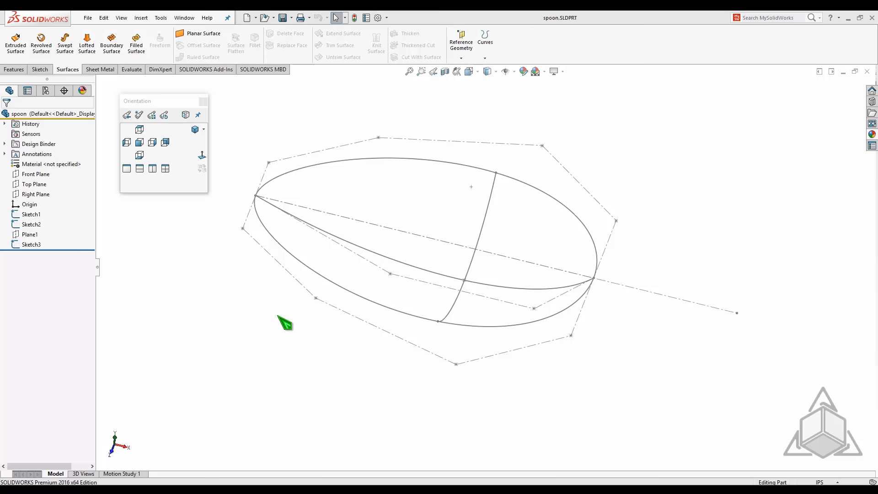
# Step: Select the curved spline sketch, view it from the front, and start a Filled Surface
pyautogui.click(31, 214)
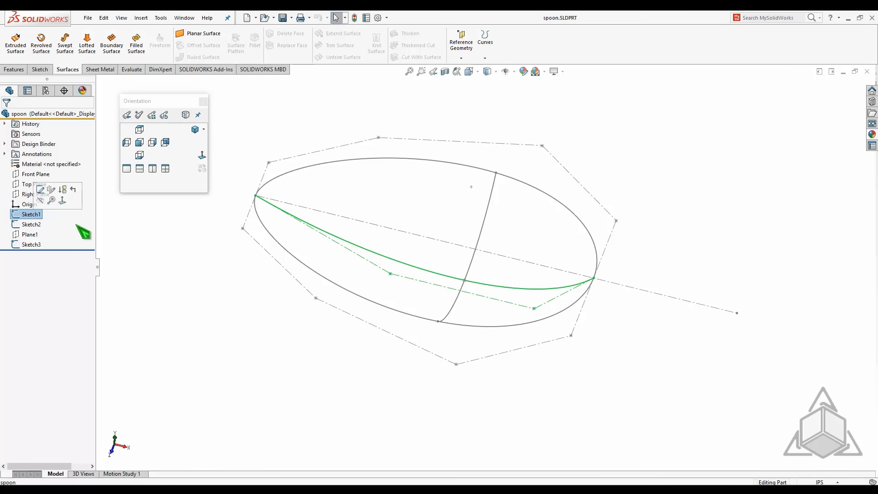
pyautogui.click(139, 143)
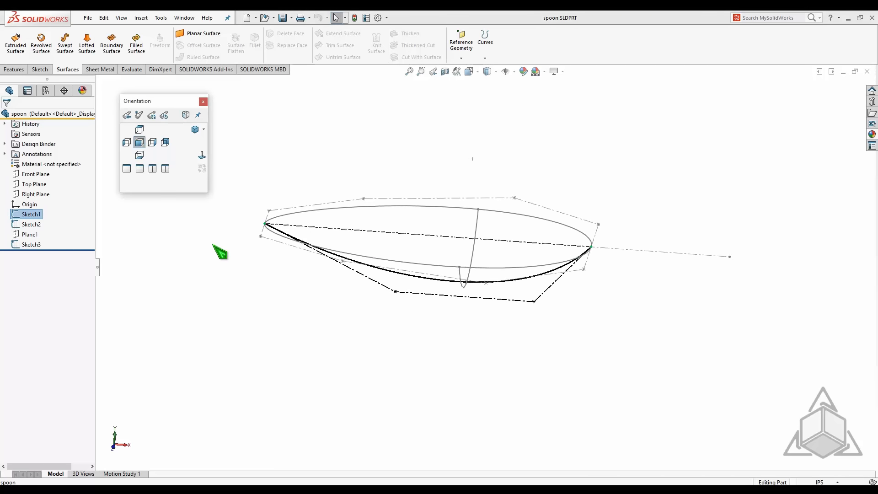
pyautogui.click(139, 129)
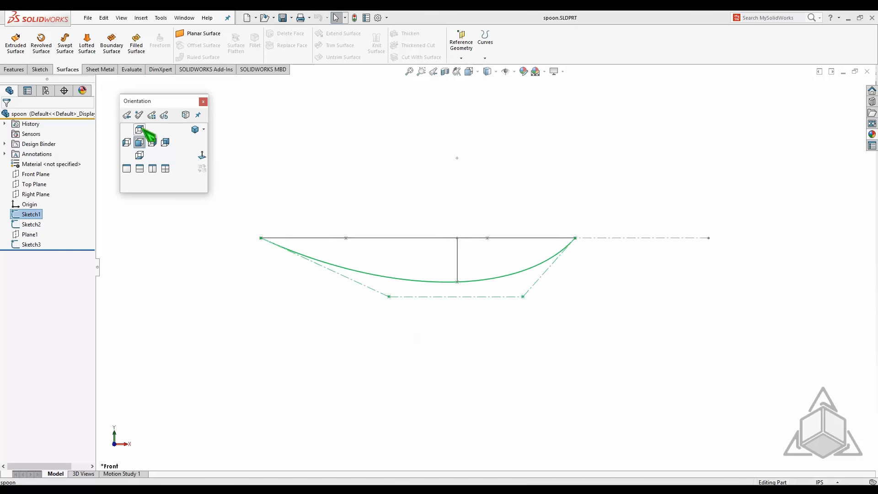
pyautogui.click(139, 129)
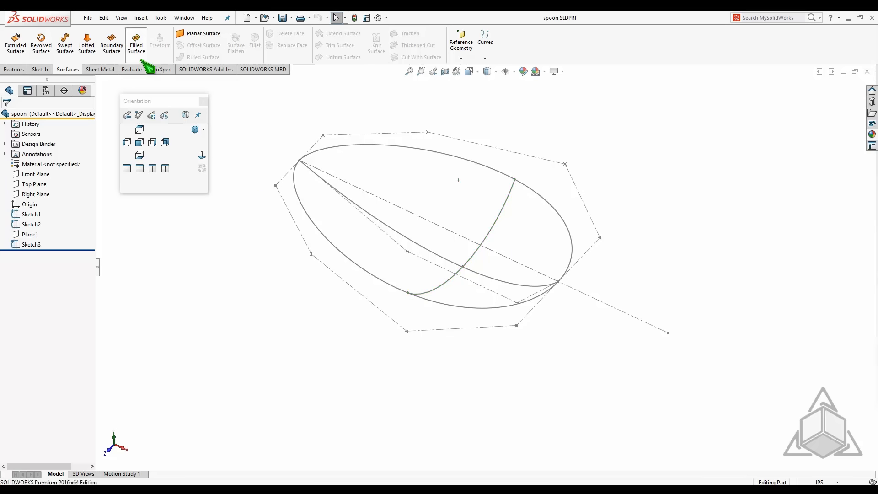
pyautogui.moveTo(136, 43)
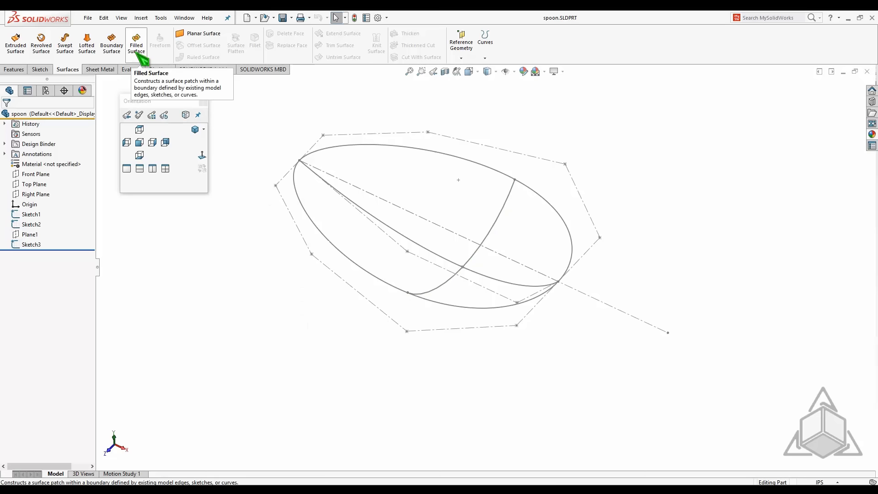
pyautogui.click(135, 43)
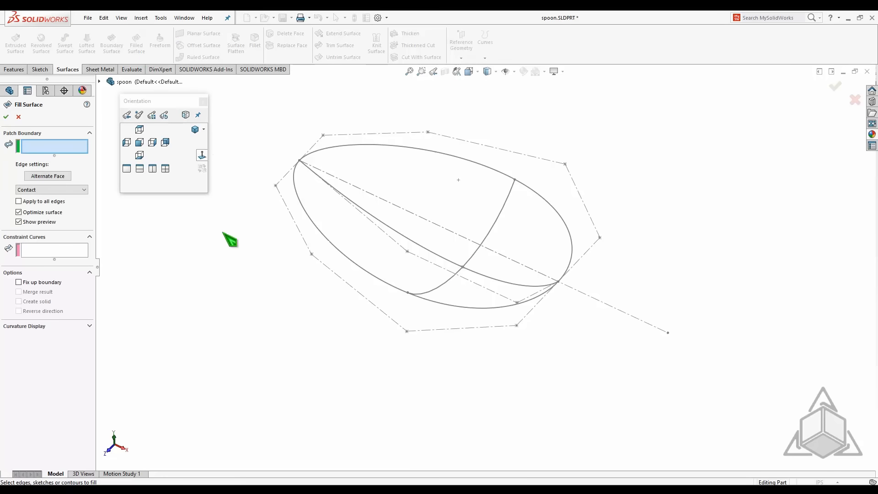
pyautogui.moveTo(234, 240)
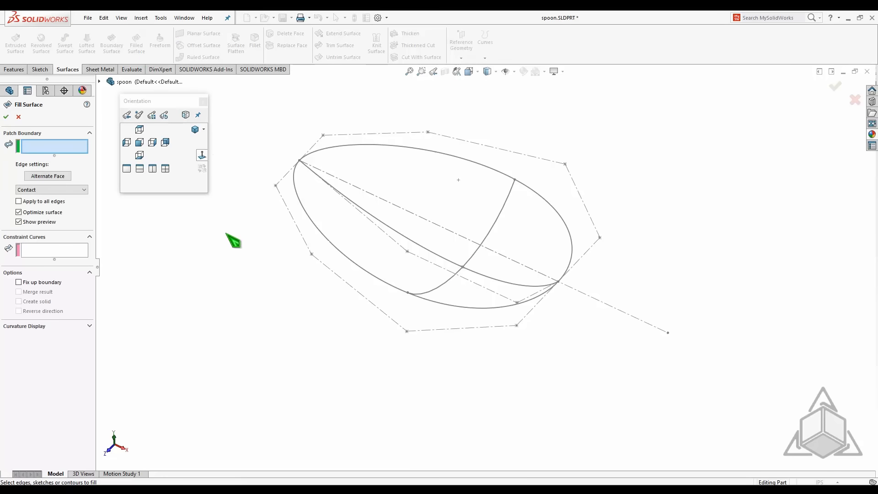
pyautogui.moveTo(246, 244)
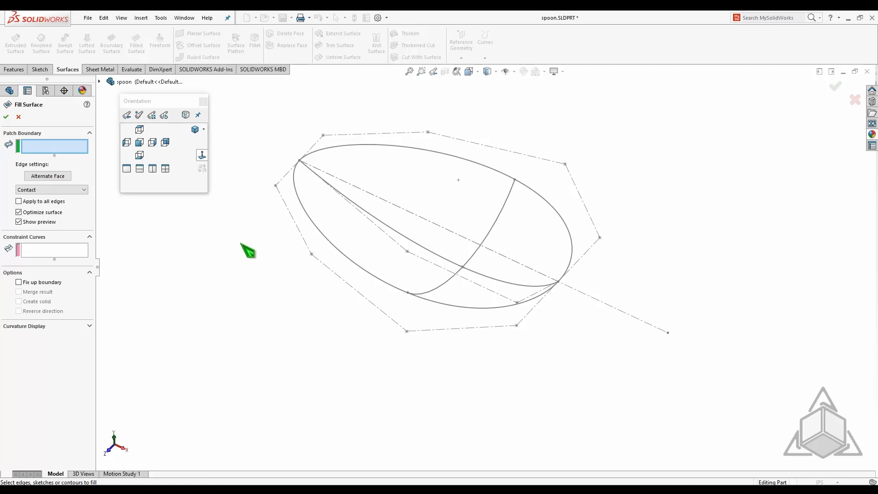
pyautogui.moveTo(161, 239)
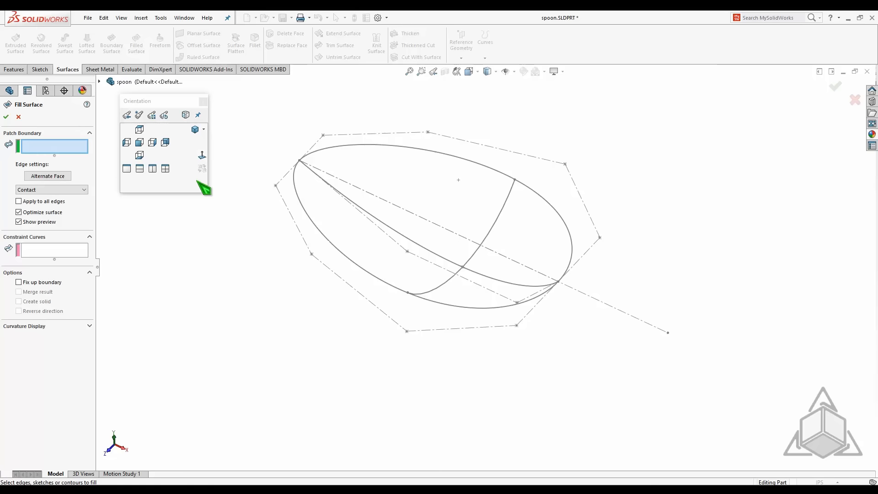
# Step: Fill the perimeter sketch Sketch2 into bowl surface Surface-Fill1 shaped by Sketch1 and Sketch3
pyautogui.click(300, 161)
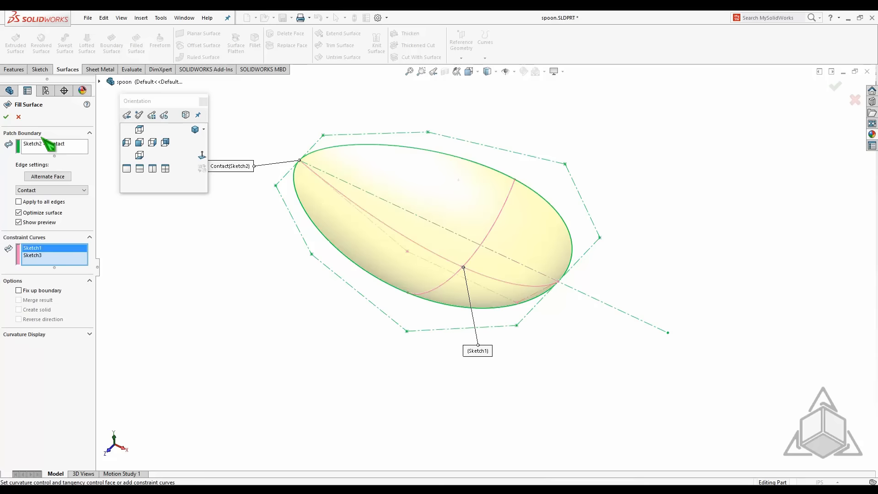
pyautogui.click(7, 116)
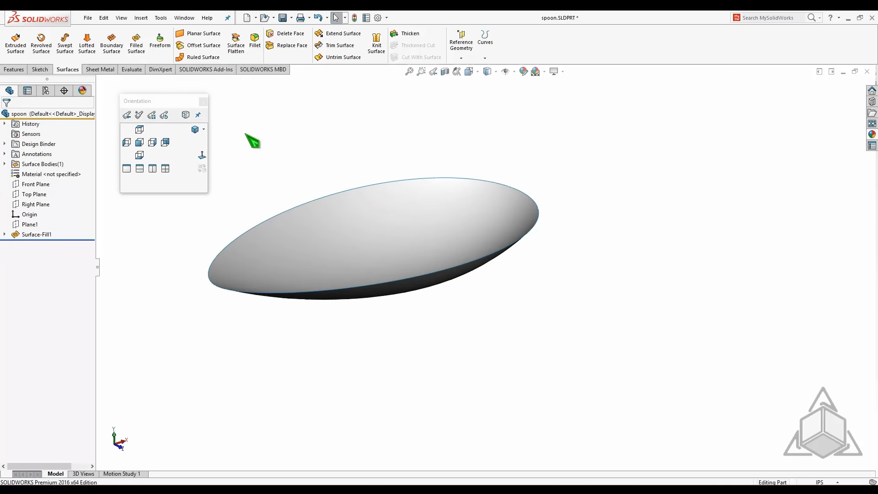
# Step: Attempt a 0.020 in Thicken via Insert > Boss/Base, hitting a 'No surface selected' error
pyautogui.click(141, 17)
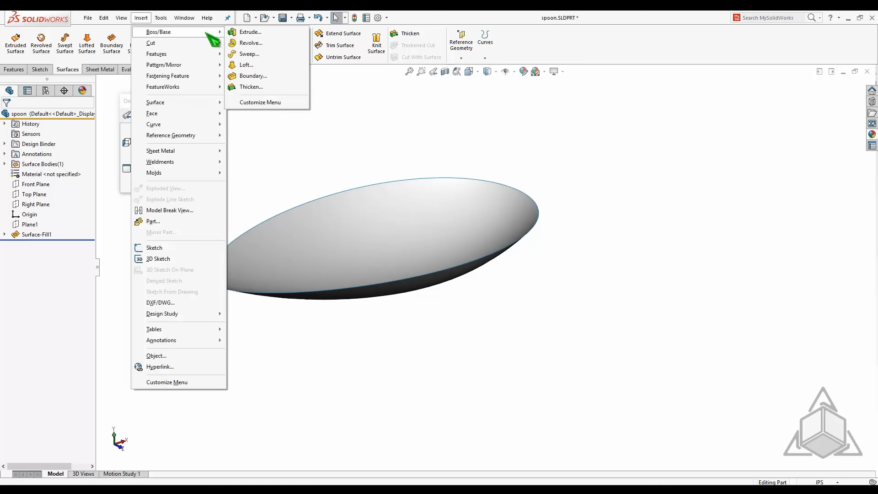
pyautogui.click(251, 86)
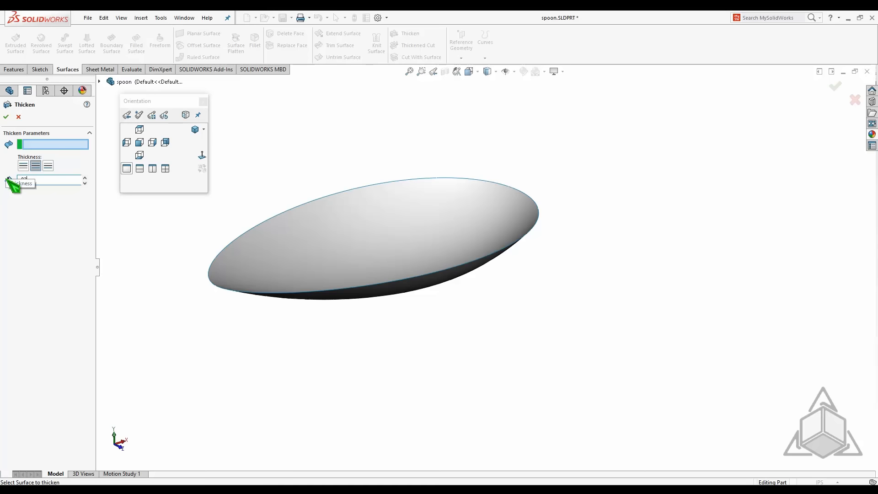
pyautogui.click(6, 117)
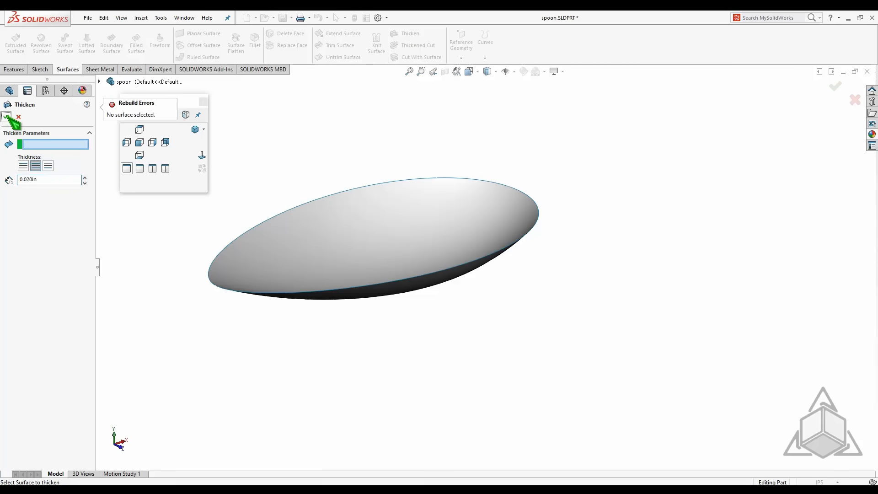